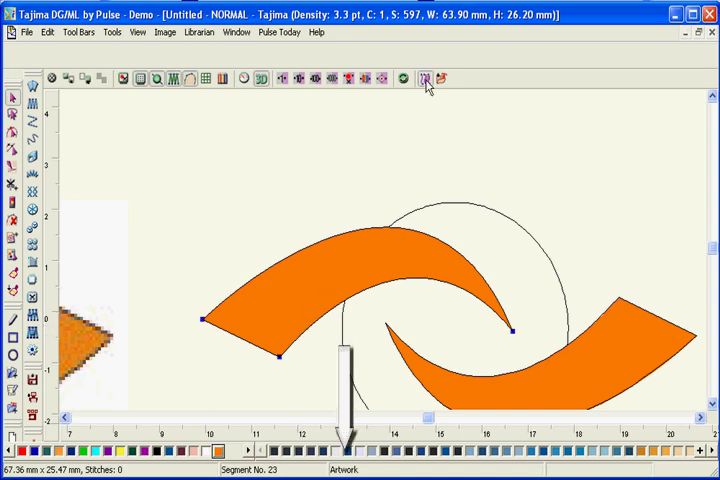
# Step: Convert the left orange swirl arm to Satin Path stitches
pyautogui.click(425, 78)
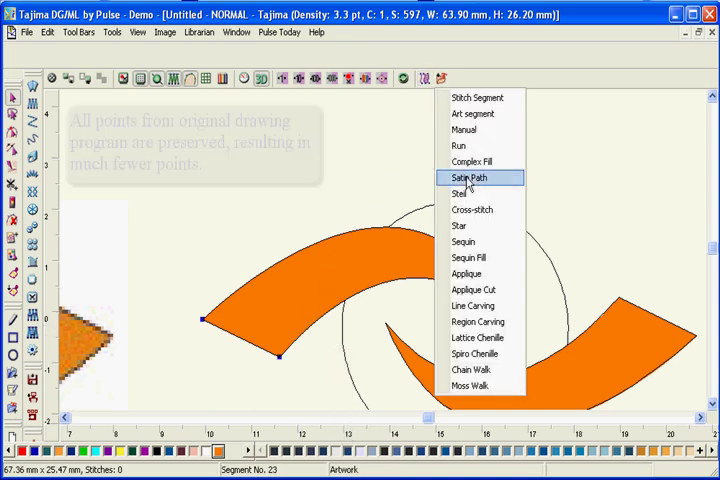
pyautogui.click(468, 177)
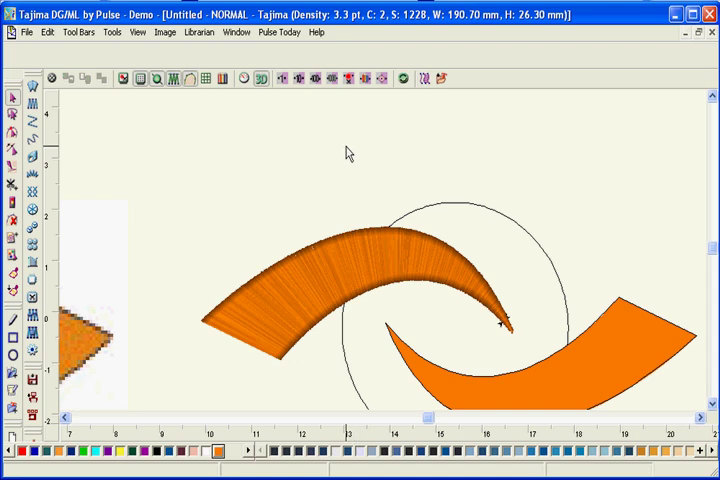
# Step: Switch the satin swirl arm's stitch type to Steil
pyautogui.click(420, 78)
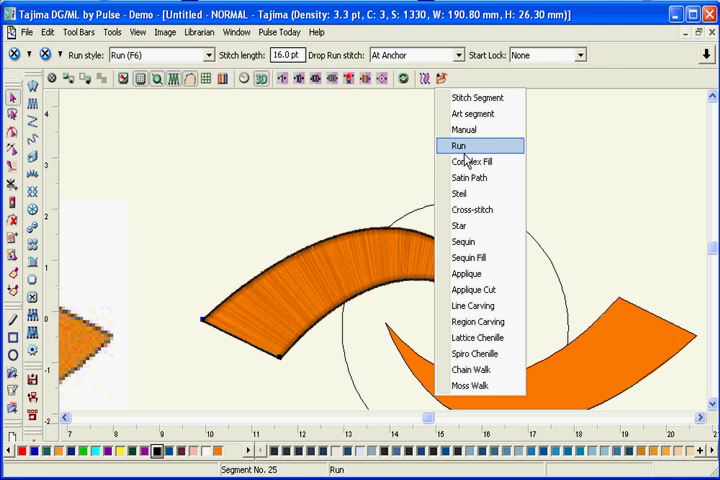
pyautogui.moveTo(470, 194)
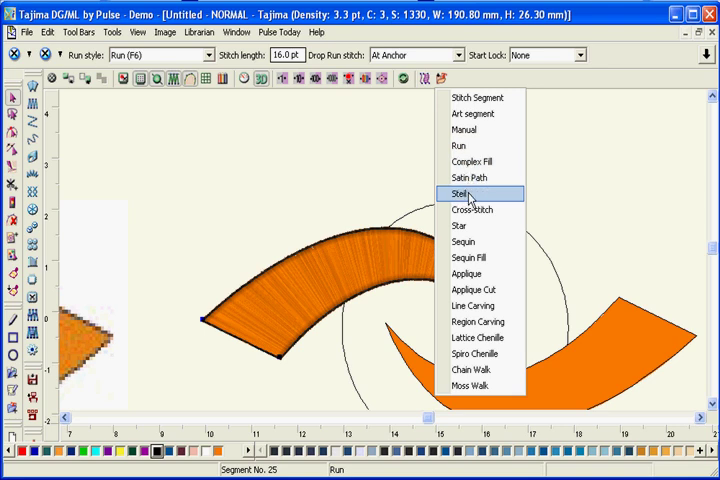
pyautogui.click(463, 194)
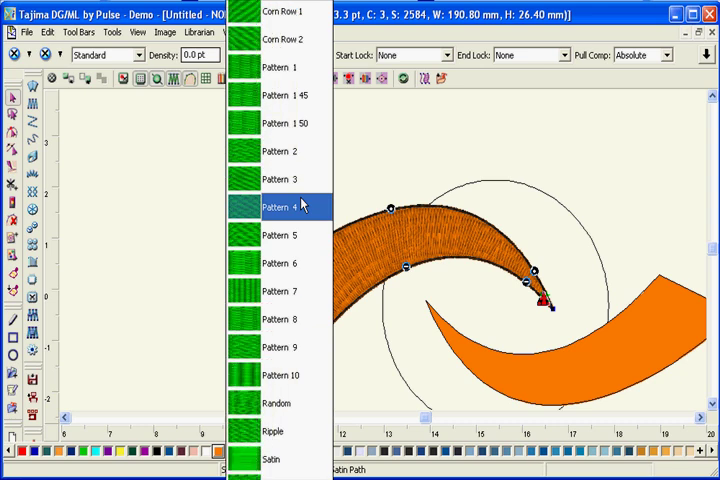
# Step: Apply the Brick Wall pattern to the swirl arm's satin stitches
pyautogui.click(300, 204)
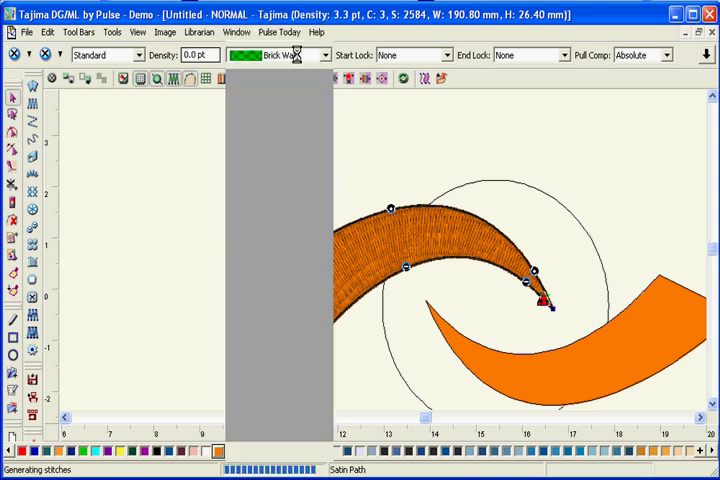